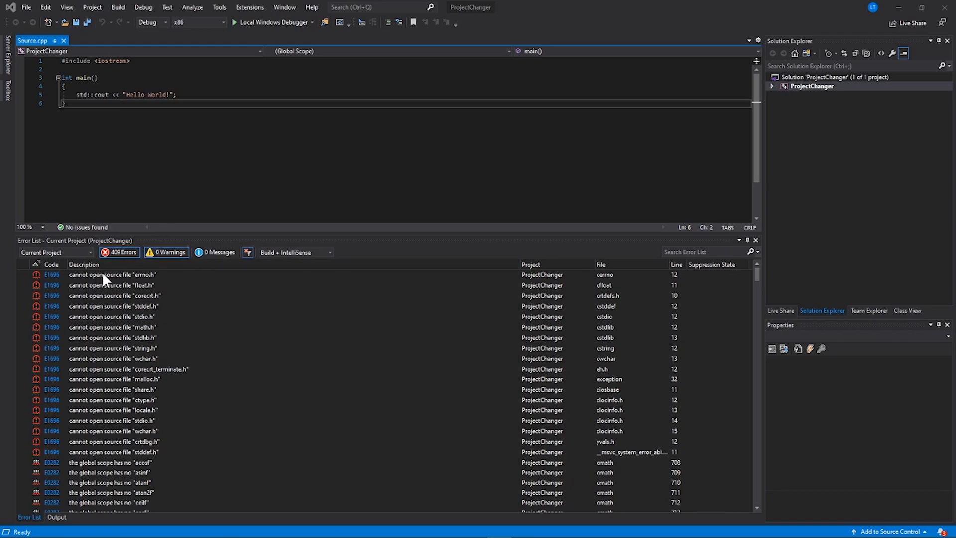
{"action": "mouse_move", "coordinate": [145, 280]}
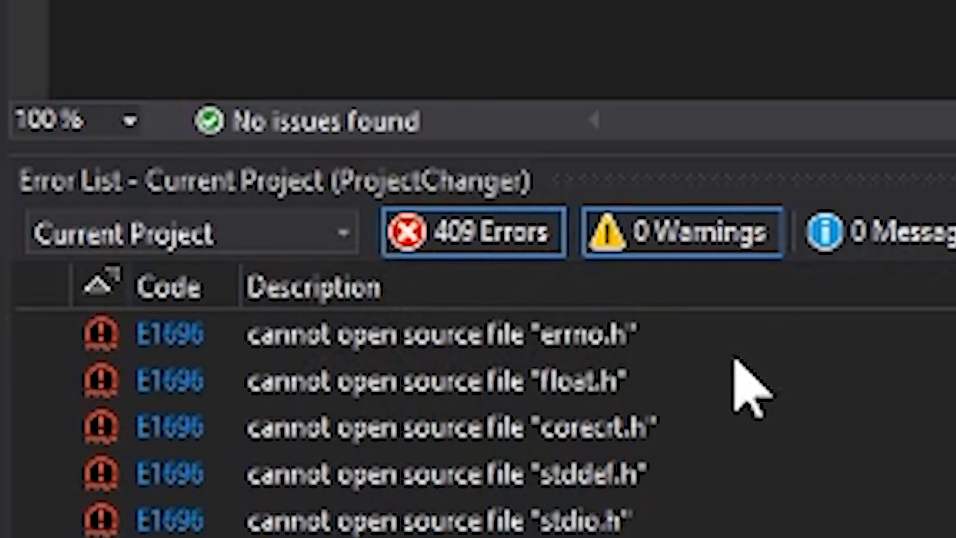
{"action": "mouse_move", "coordinate": [451, 304]}
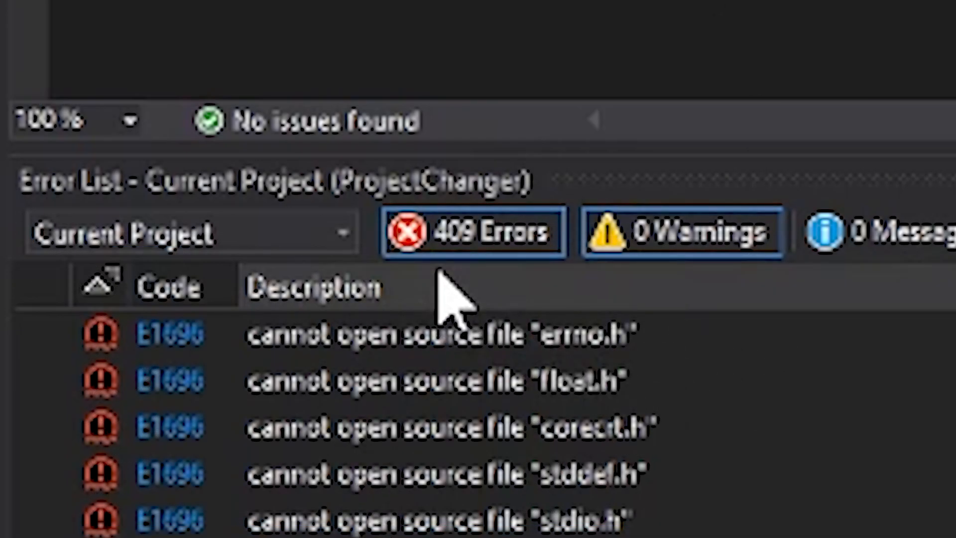
{"action": "mouse_move", "coordinate": [464, 281]}
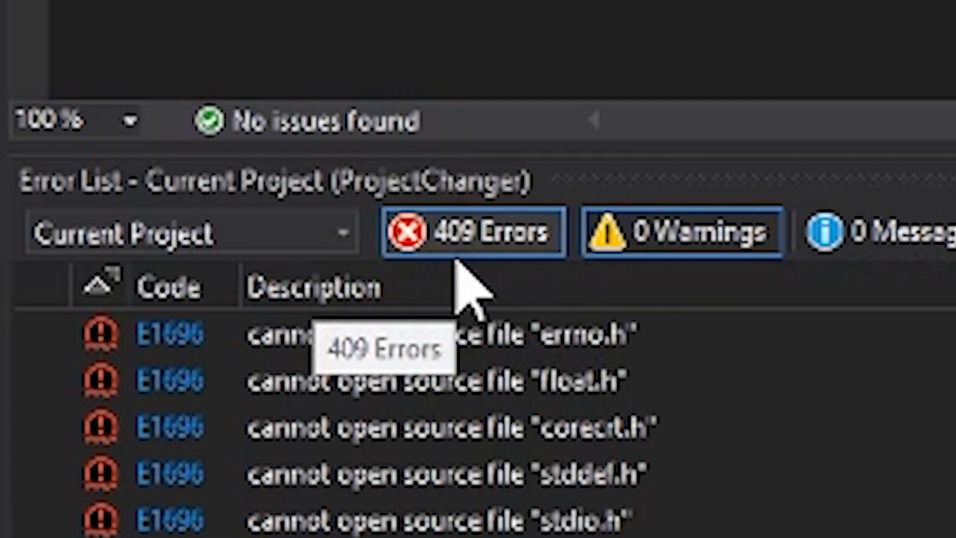
{"action": "mouse_move", "coordinate": [658, 280]}
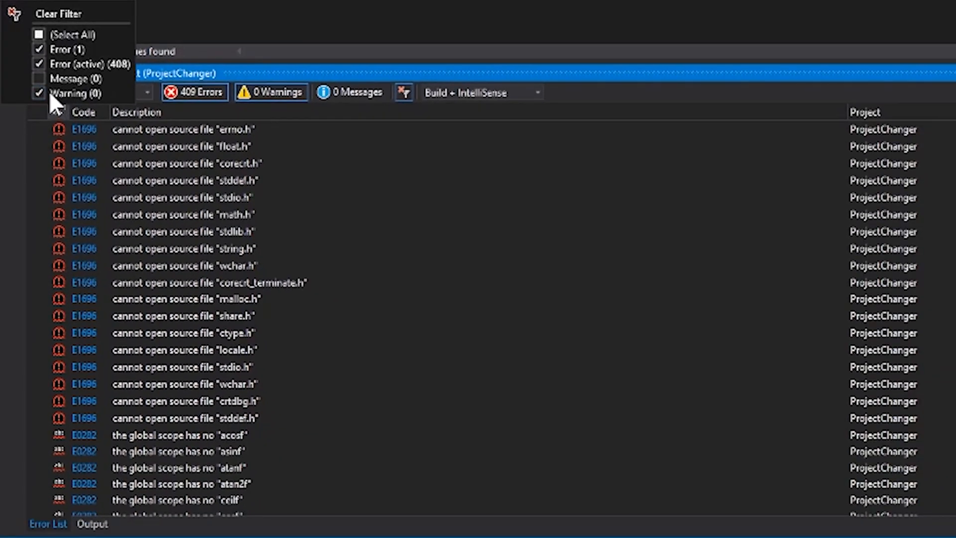
Toggle the error list filters back to all 409 errors, then open ProjectChanger's context menu
{"action": "left_click", "coordinate": [39, 63]}
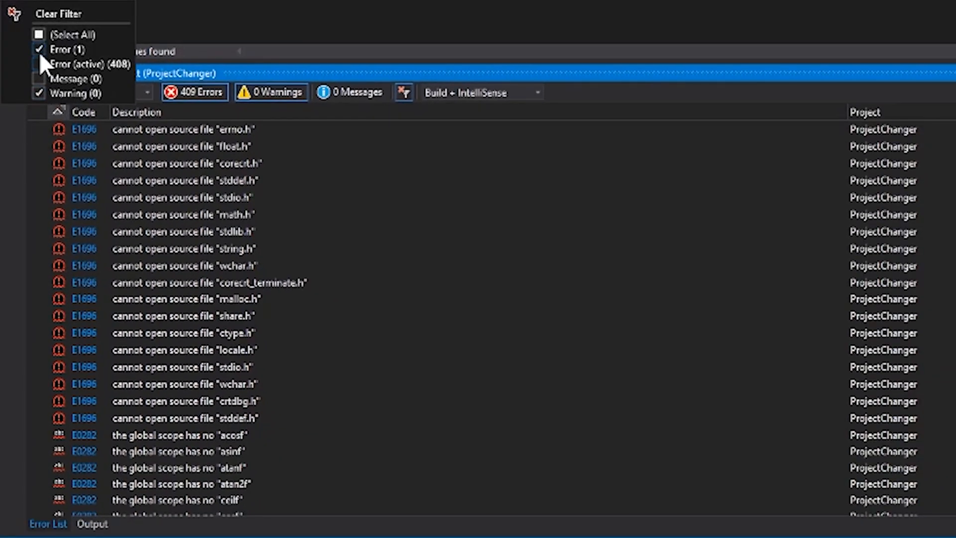
{"action": "left_click", "coordinate": [38, 49]}
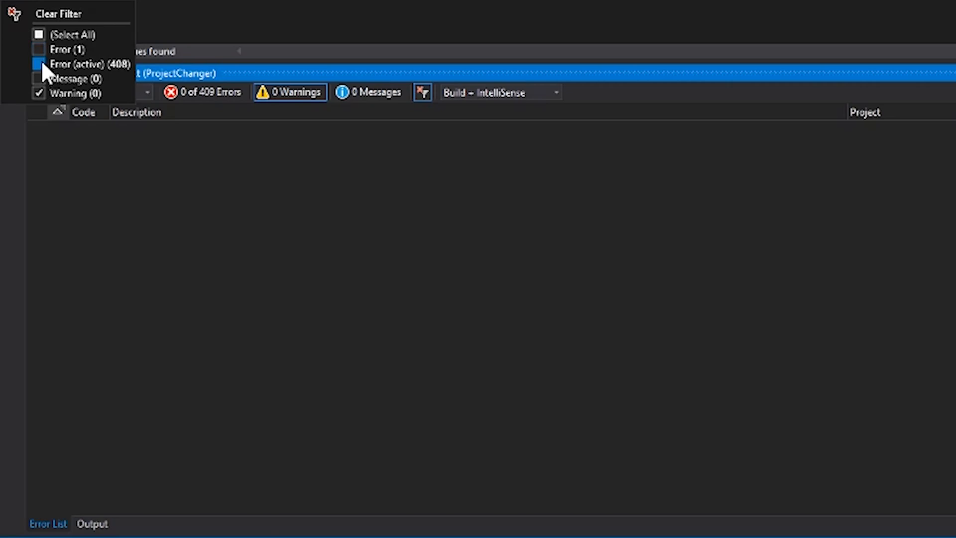
{"action": "left_click", "coordinate": [38, 63]}
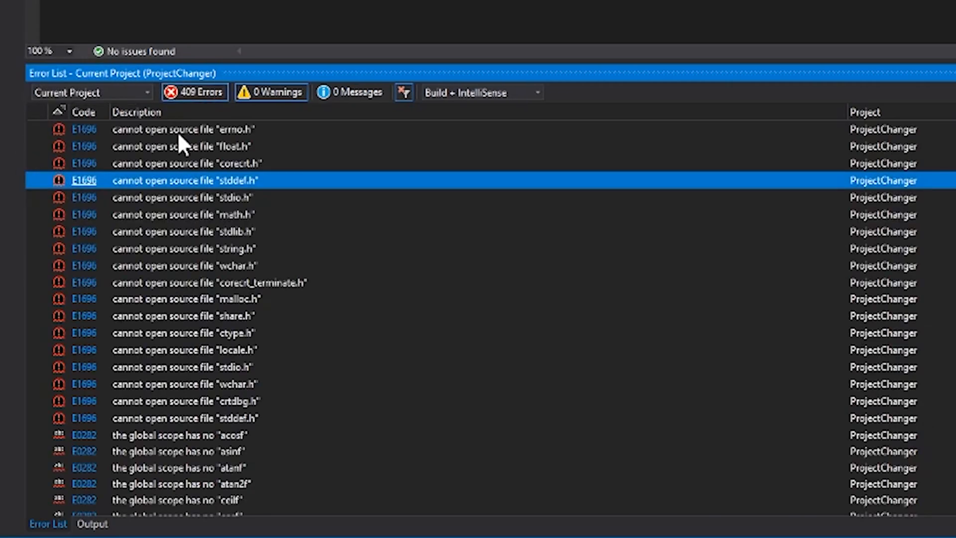
{"action": "mouse_move", "coordinate": [305, 189]}
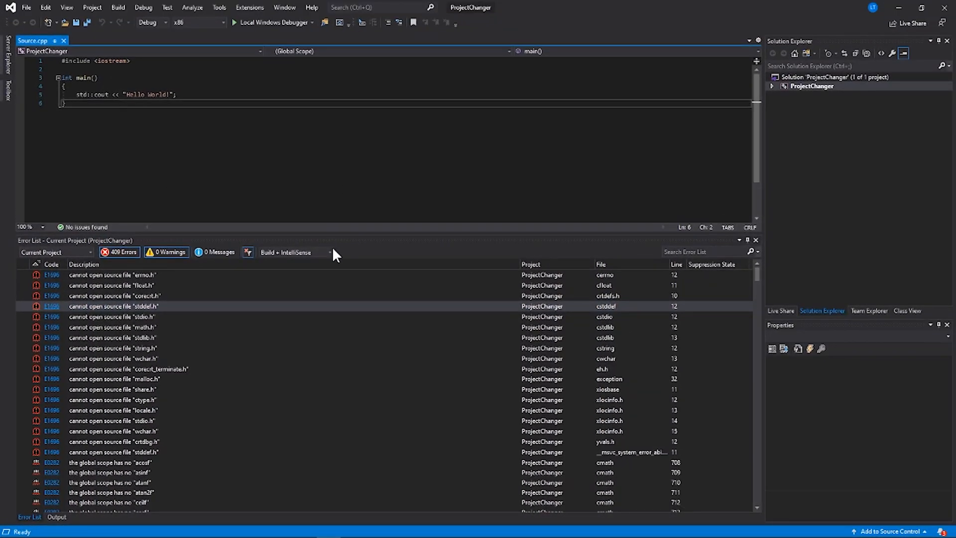
{"action": "mouse_move", "coordinate": [311, 250]}
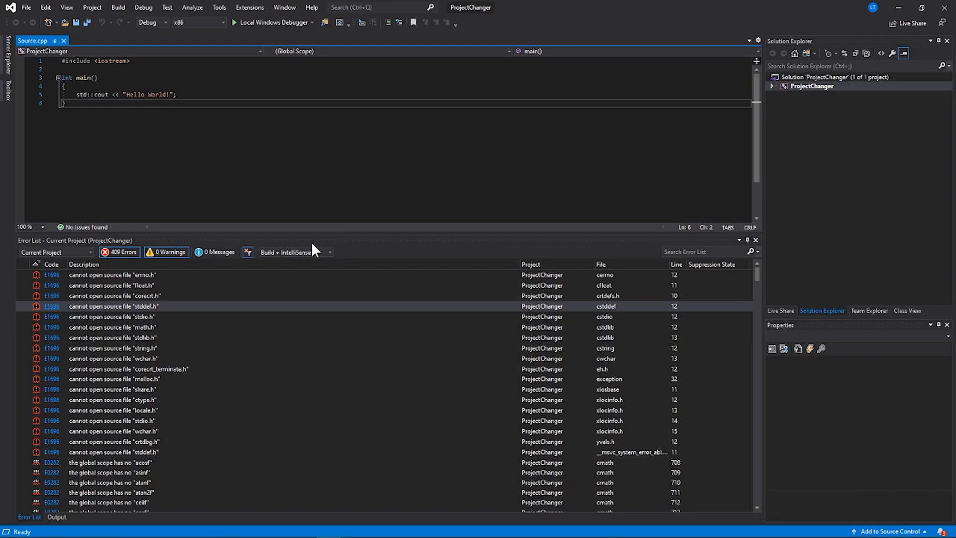
{"action": "mouse_move", "coordinate": [169, 290]}
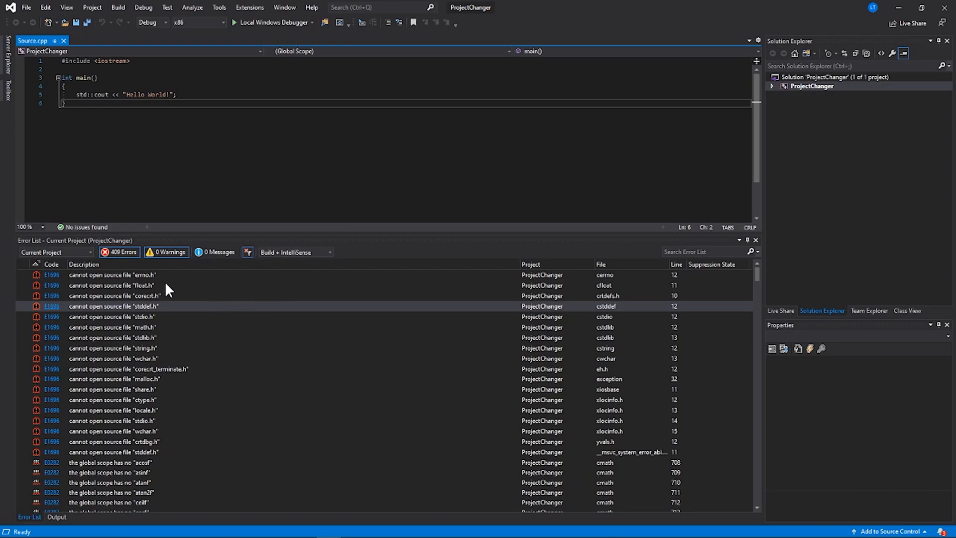
{"action": "mouse_move", "coordinate": [219, 165]}
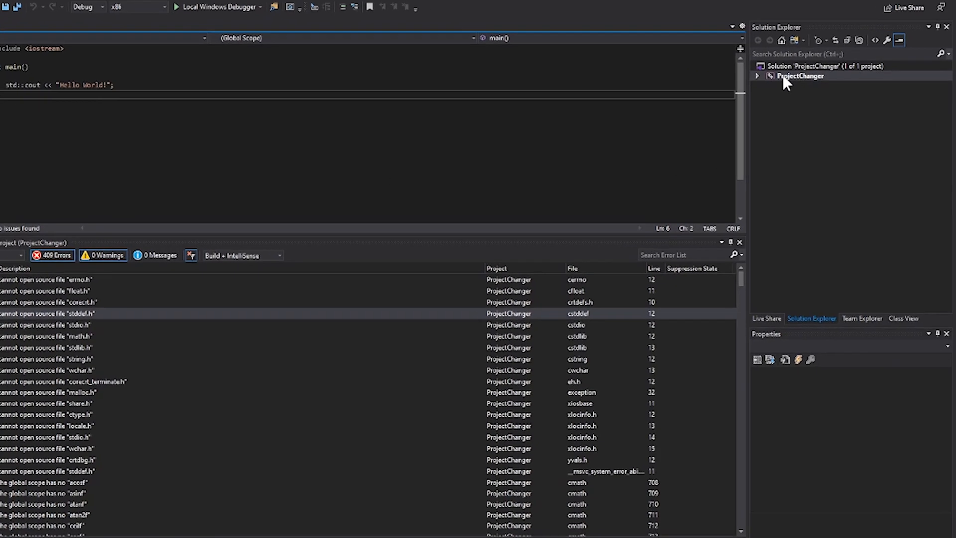
{"action": "right_click", "coordinate": [799, 76]}
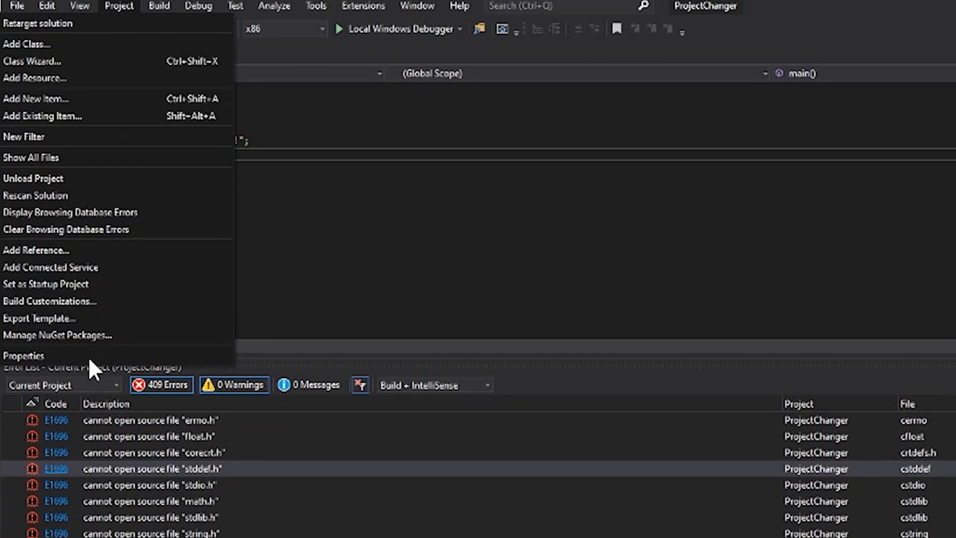
{"action": "mouse_move", "coordinate": [36, 366]}
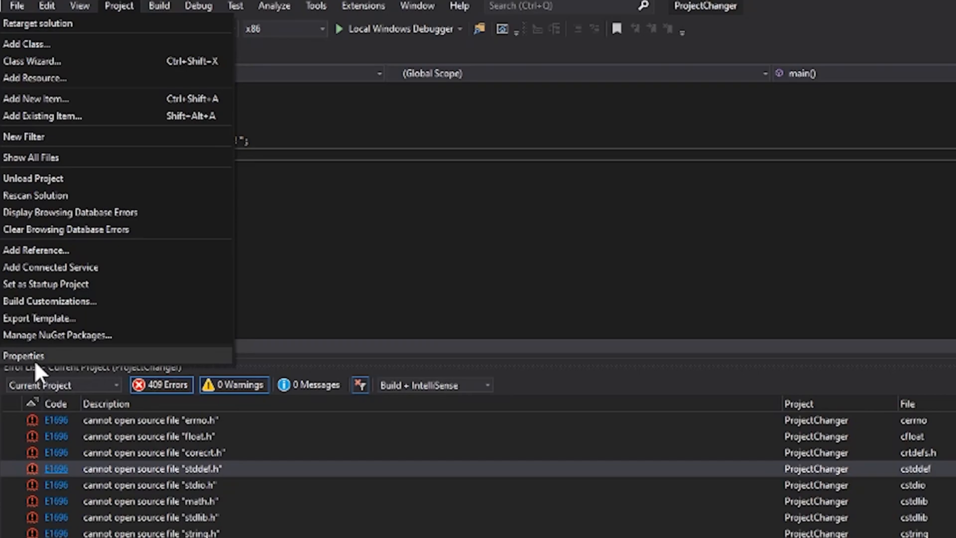
{"action": "left_click", "coordinate": [24, 355]}
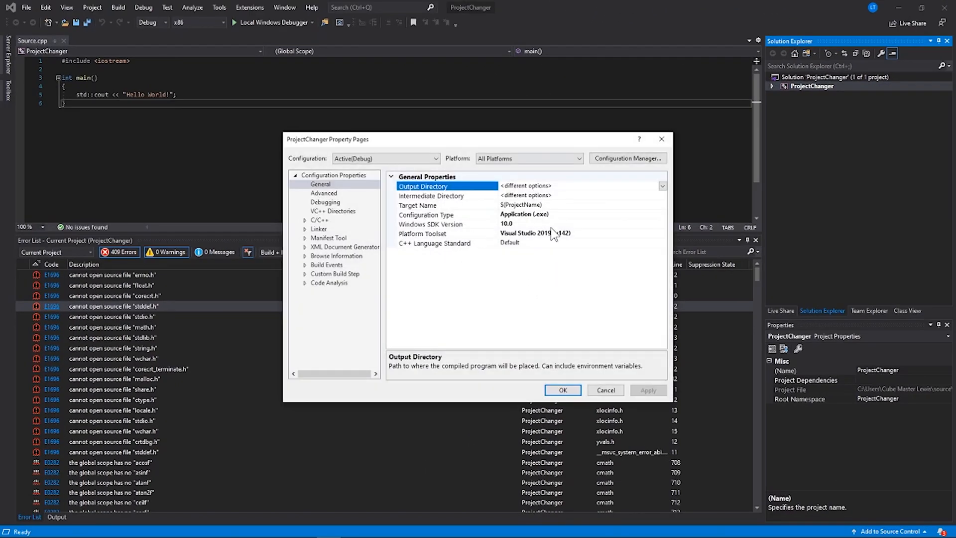
{"action": "mouse_move", "coordinate": [446, 244]}
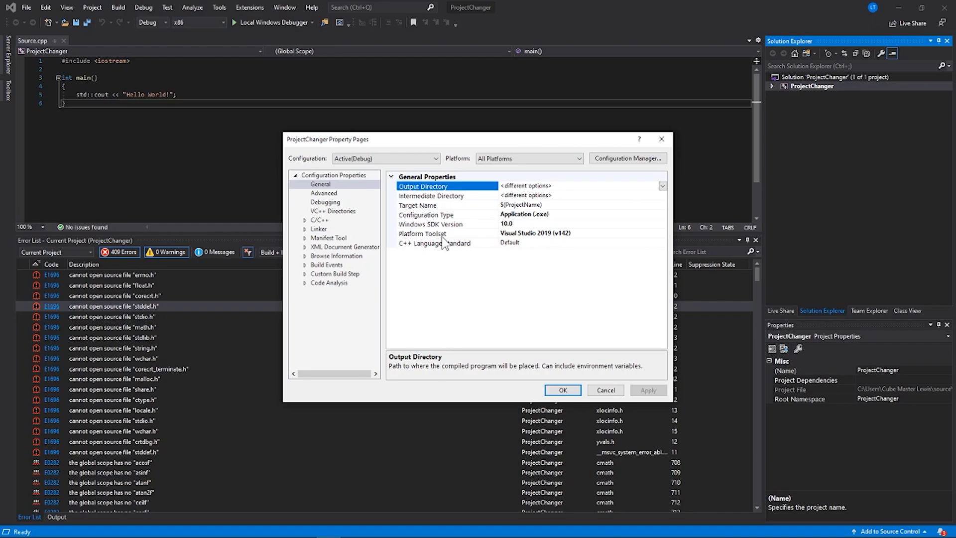
{"action": "mouse_move", "coordinate": [445, 227]}
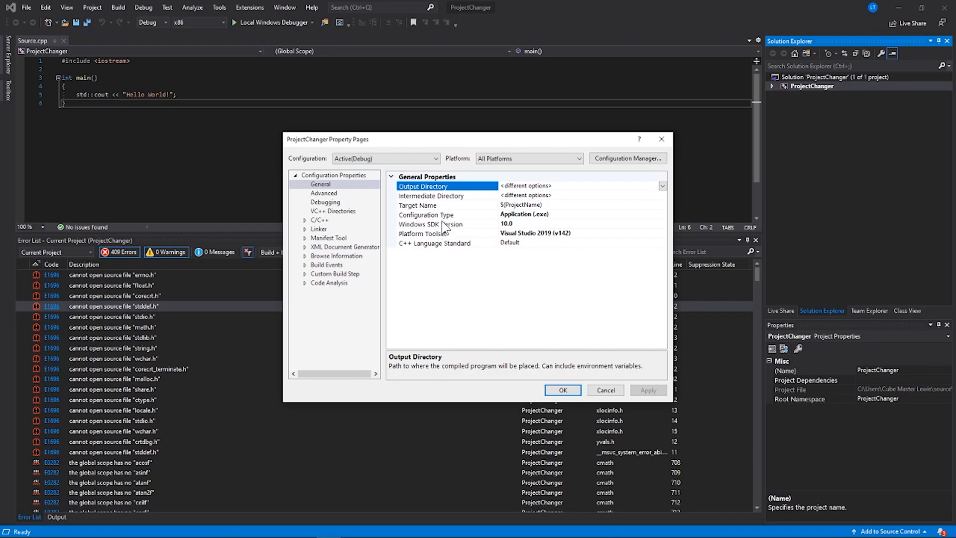
{"action": "left_click", "coordinate": [430, 224]}
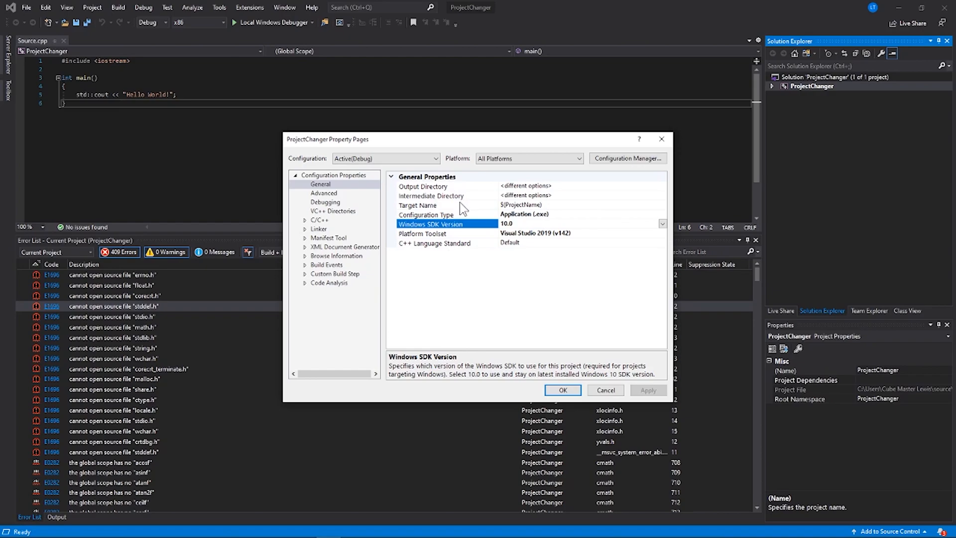
{"action": "mouse_move", "coordinate": [413, 190]}
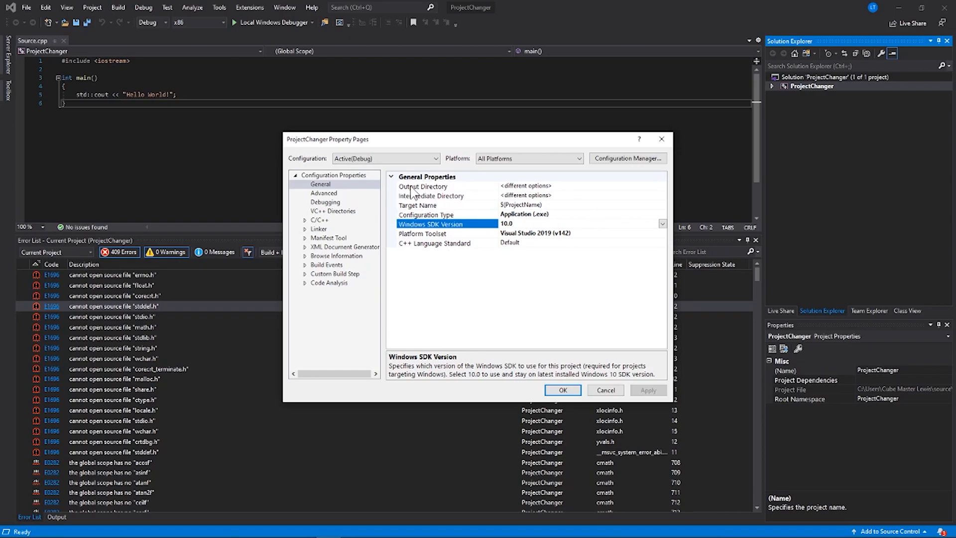
{"action": "mouse_move", "coordinate": [456, 205]}
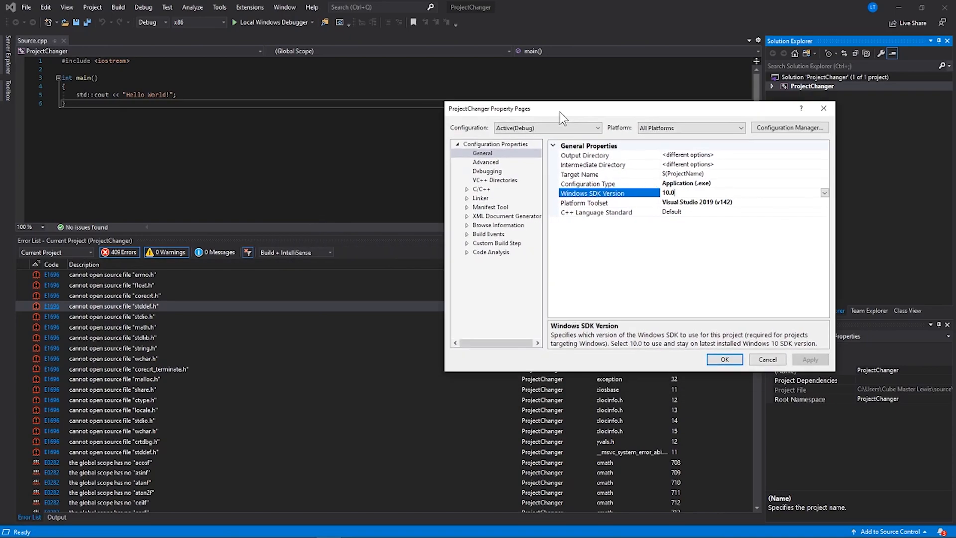
{"action": "mouse_move", "coordinate": [554, 114]}
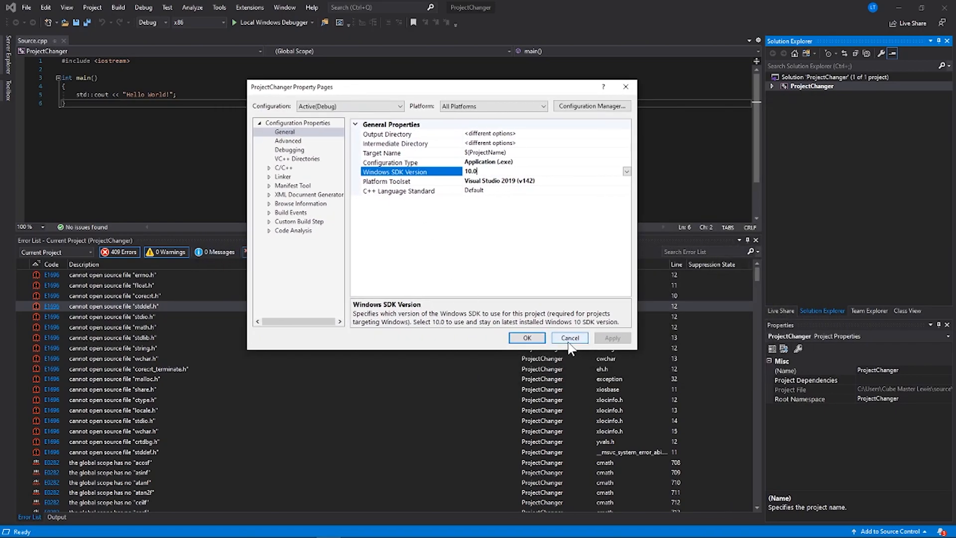
{"action": "left_click", "coordinate": [387, 133]}
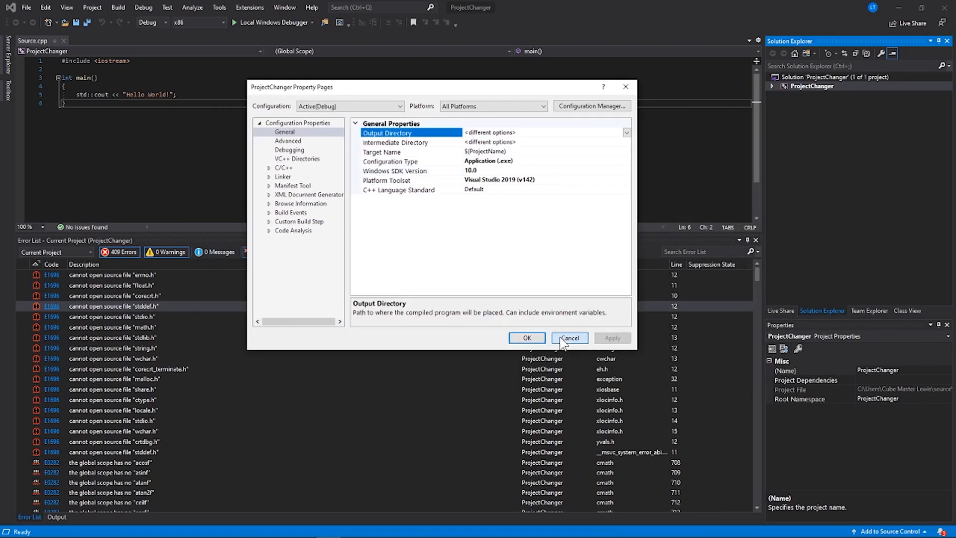
{"action": "mouse_move", "coordinate": [480, 175]}
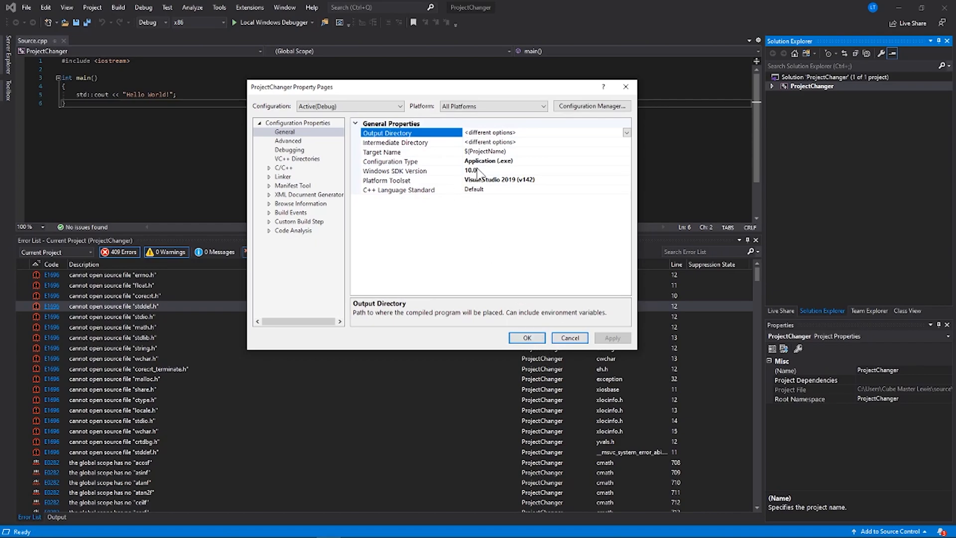
{"action": "left_click", "coordinate": [395, 170]}
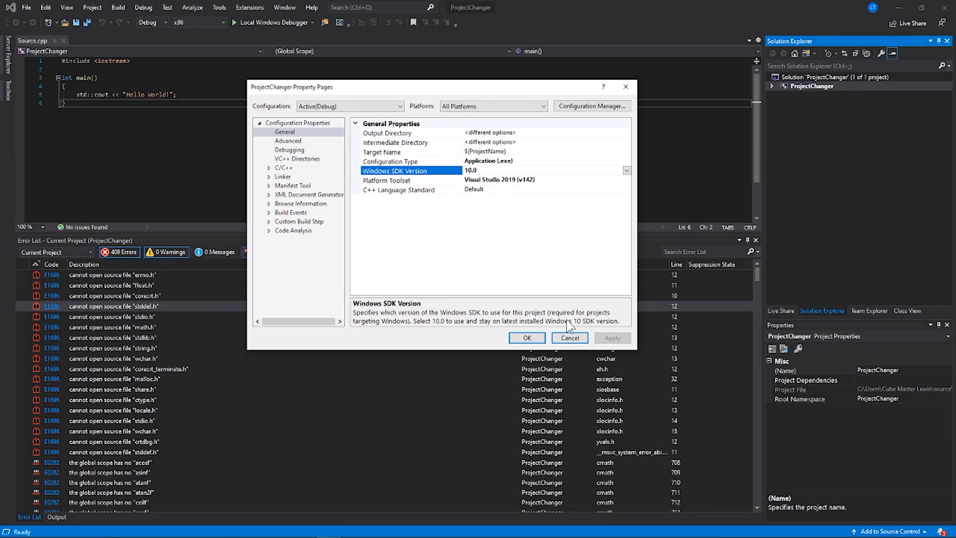
{"action": "left_click", "coordinate": [568, 338]}
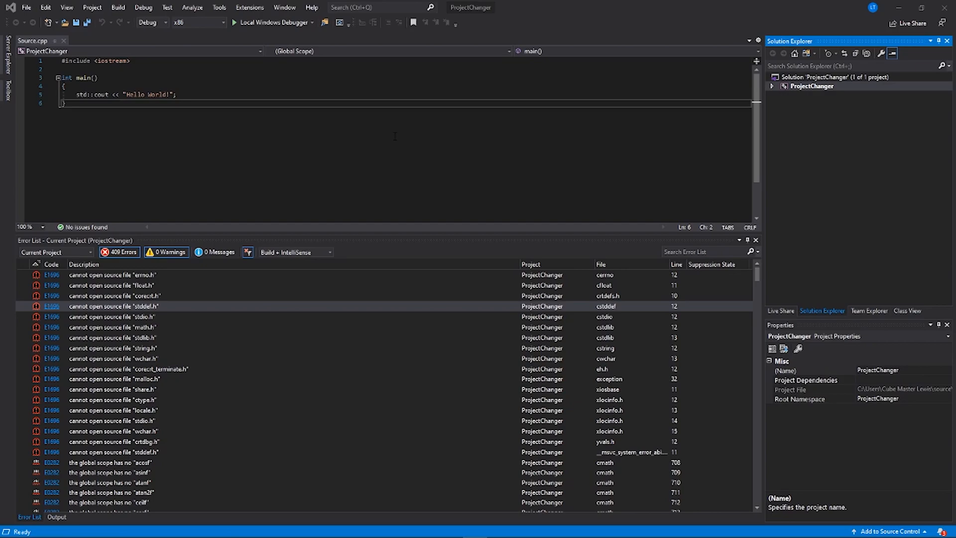
Open the Tools menu to reach Get Tools and Features
{"action": "left_click", "coordinate": [220, 7]}
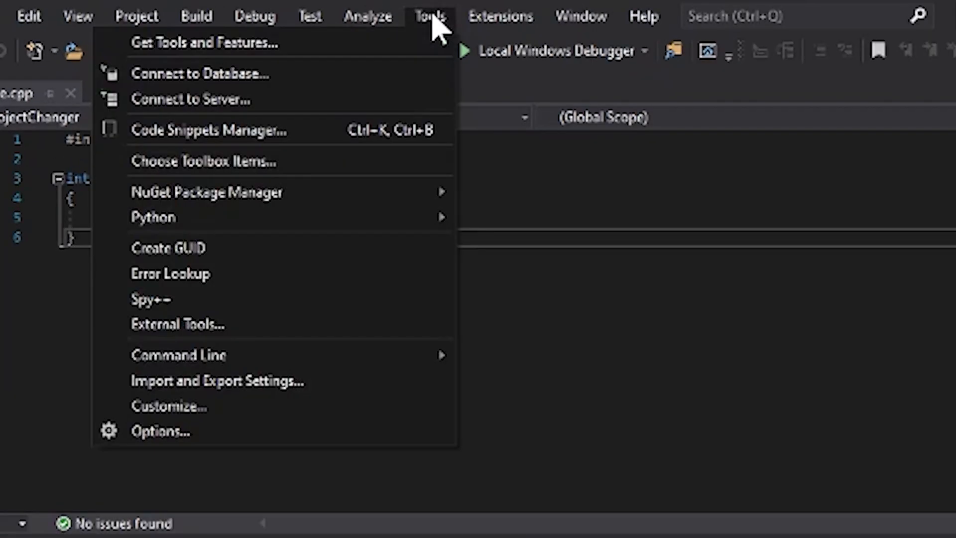
{"action": "mouse_move", "coordinate": [357, 65]}
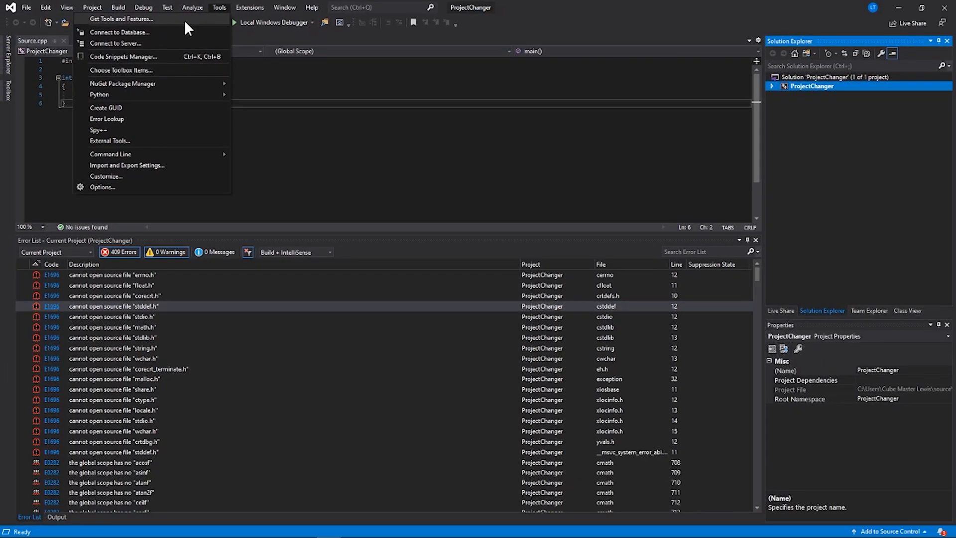
Launch Visual Studio Installer, go through its 'Please update' prompt, and minimize the installer
{"action": "left_click", "coordinate": [120, 18]}
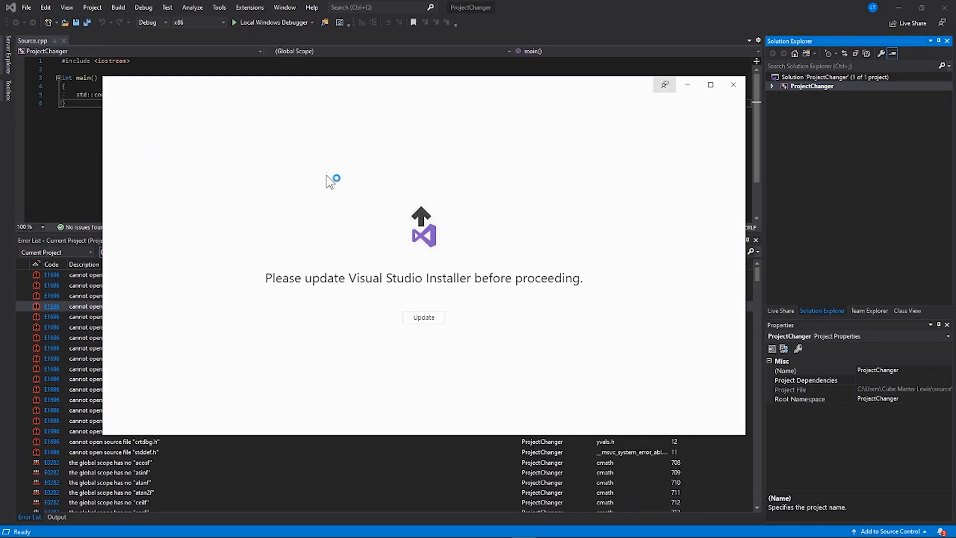
{"action": "mouse_move", "coordinate": [396, 171]}
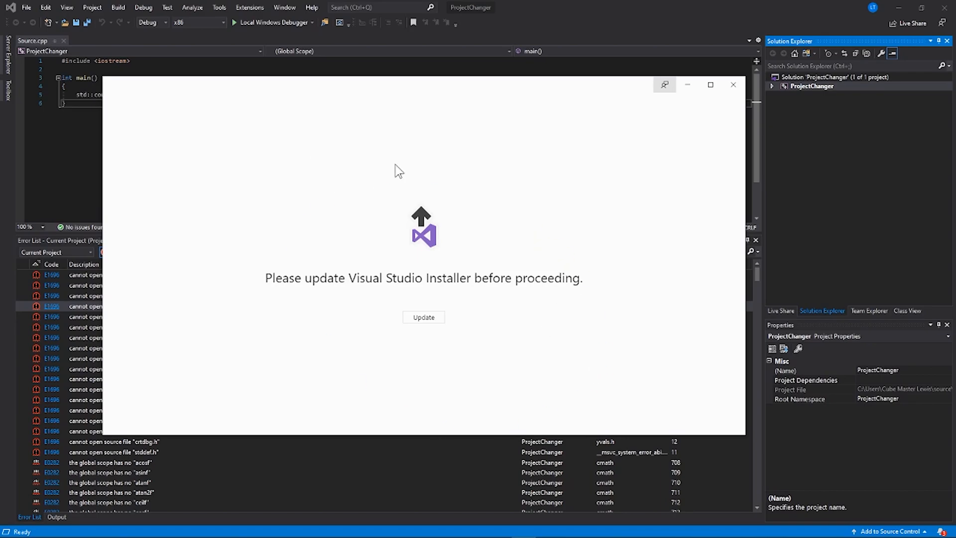
{"action": "mouse_move", "coordinate": [388, 275]}
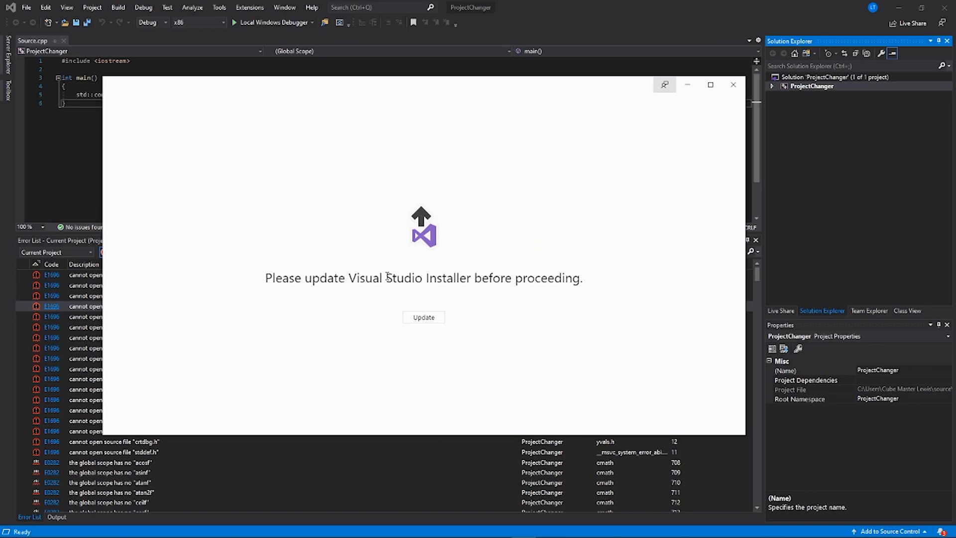
{"action": "mouse_move", "coordinate": [552, 315]}
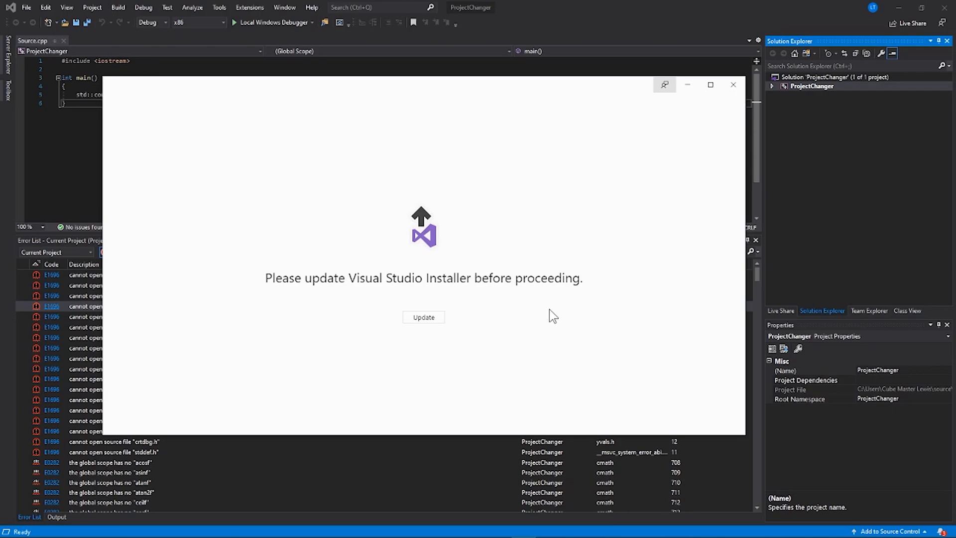
{"action": "mouse_move", "coordinate": [552, 308]}
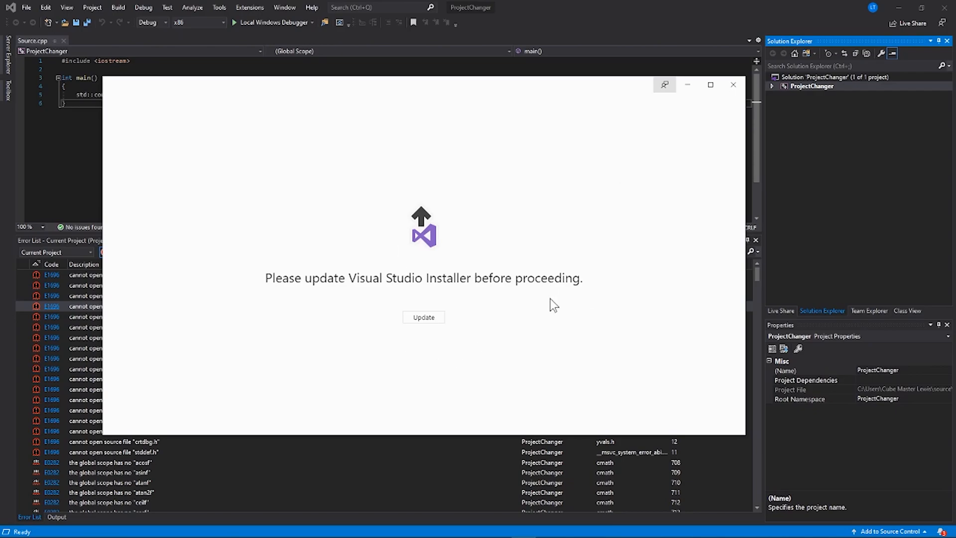
{"action": "mouse_move", "coordinate": [390, 308]}
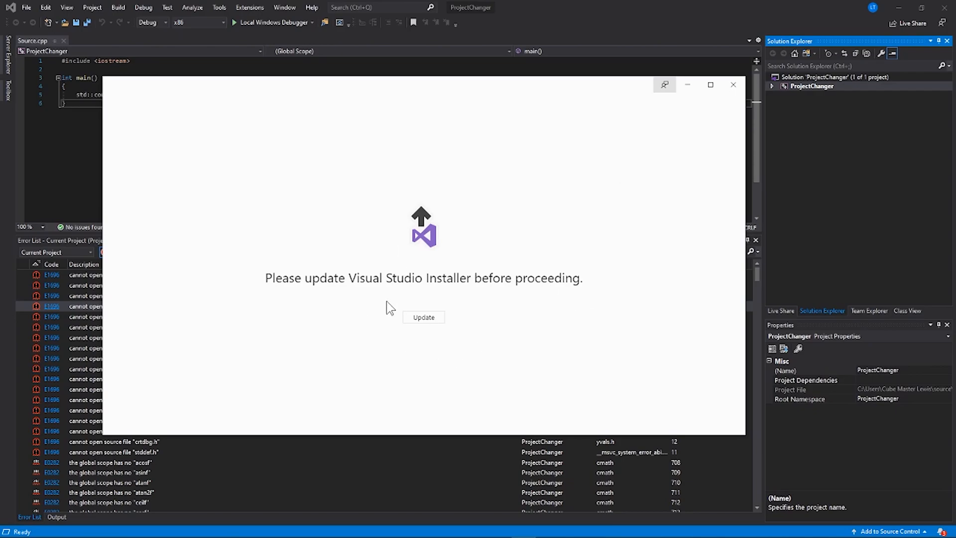
{"action": "mouse_move", "coordinate": [305, 258]}
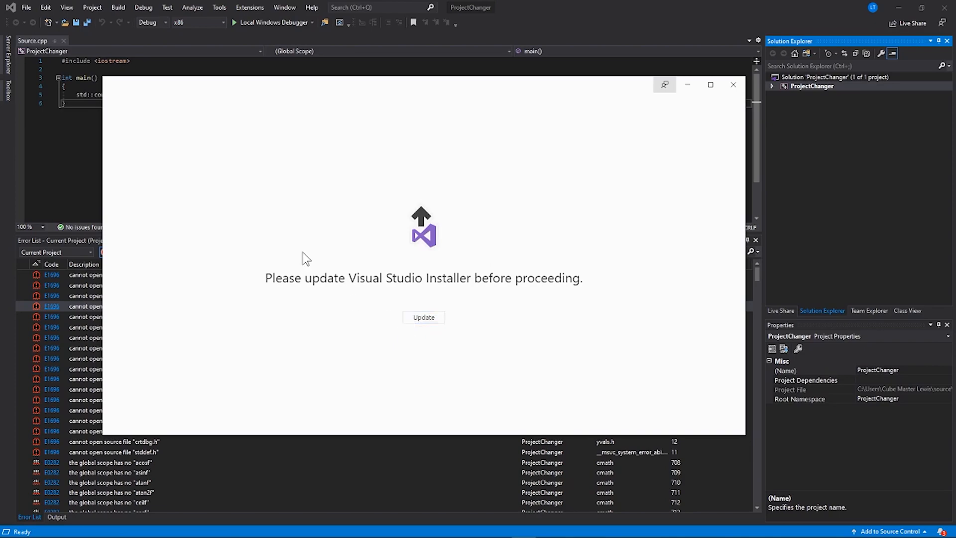
{"action": "mouse_move", "coordinate": [465, 272]}
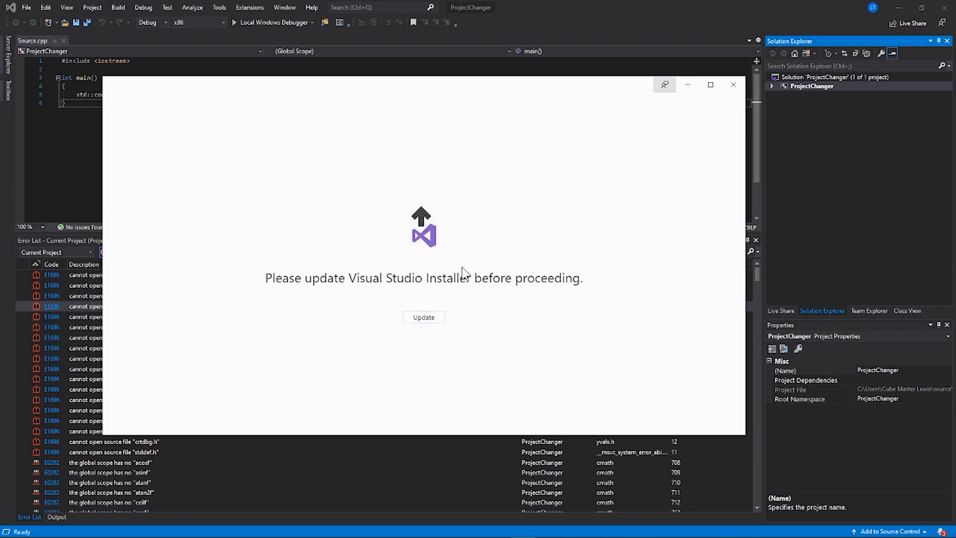
{"action": "left_click", "coordinate": [423, 318]}
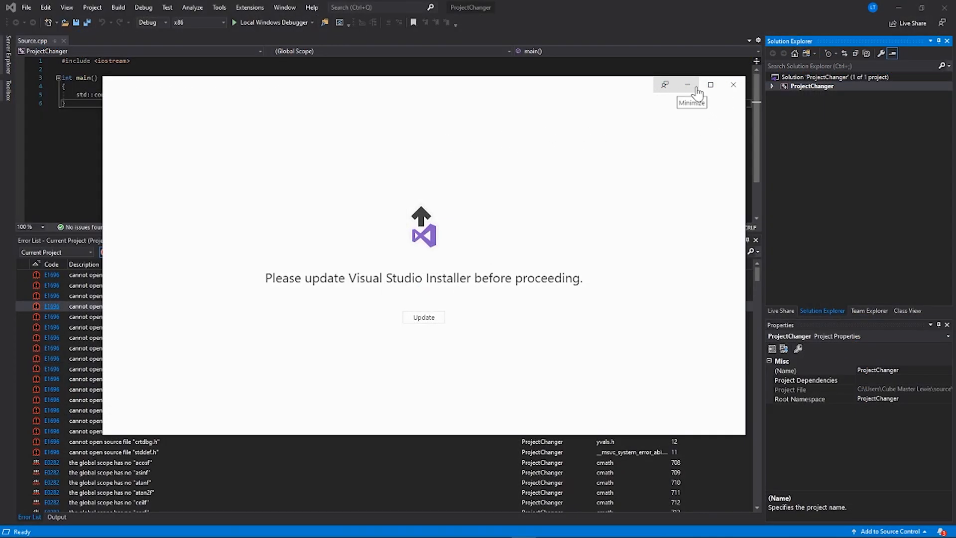
{"action": "mouse_move", "coordinate": [538, 220]}
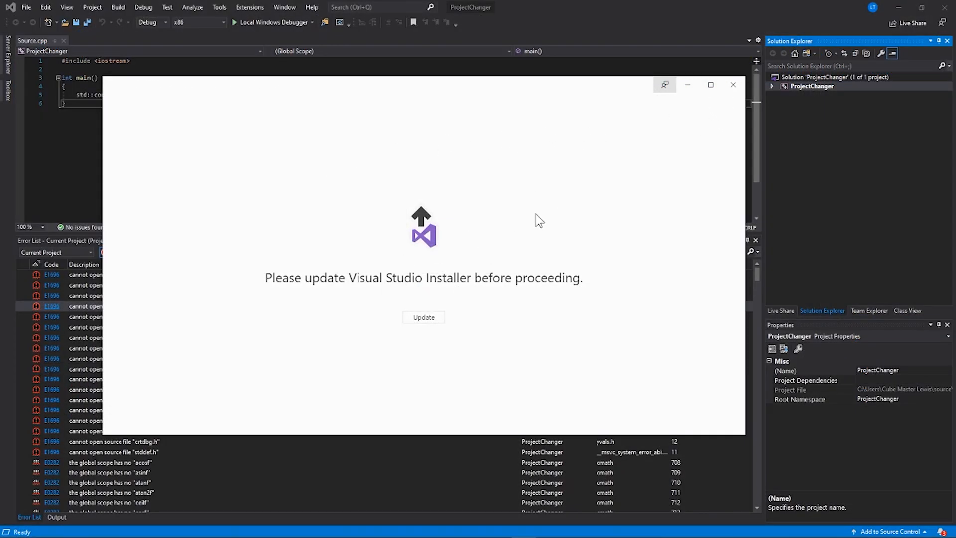
{"action": "left_click", "coordinate": [424, 317]}
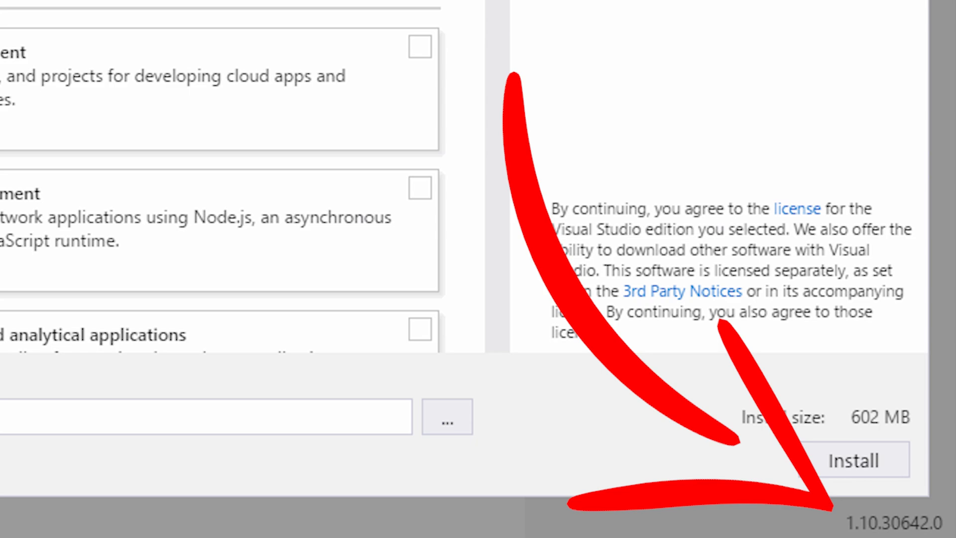
{"action": "left_click", "coordinate": [853, 459]}
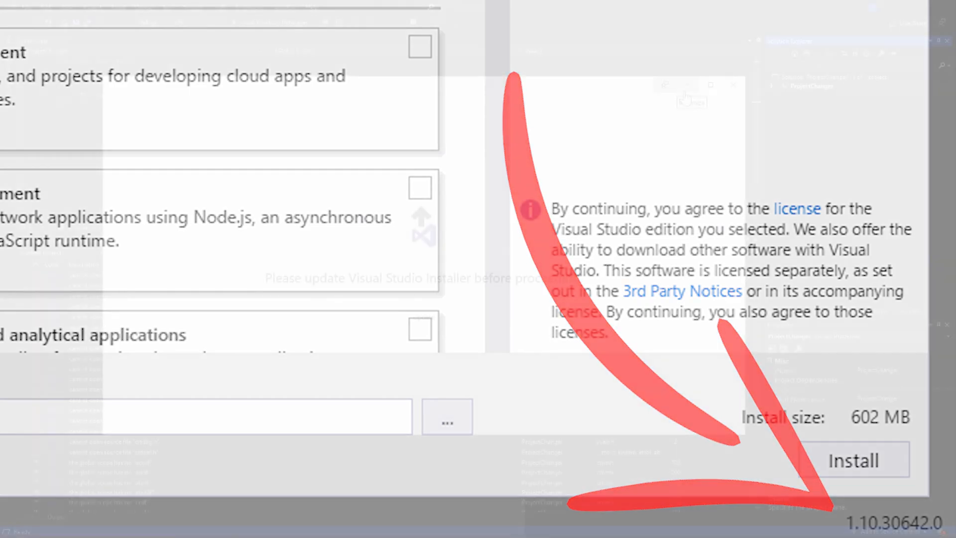
{"action": "left_click", "coordinate": [853, 461]}
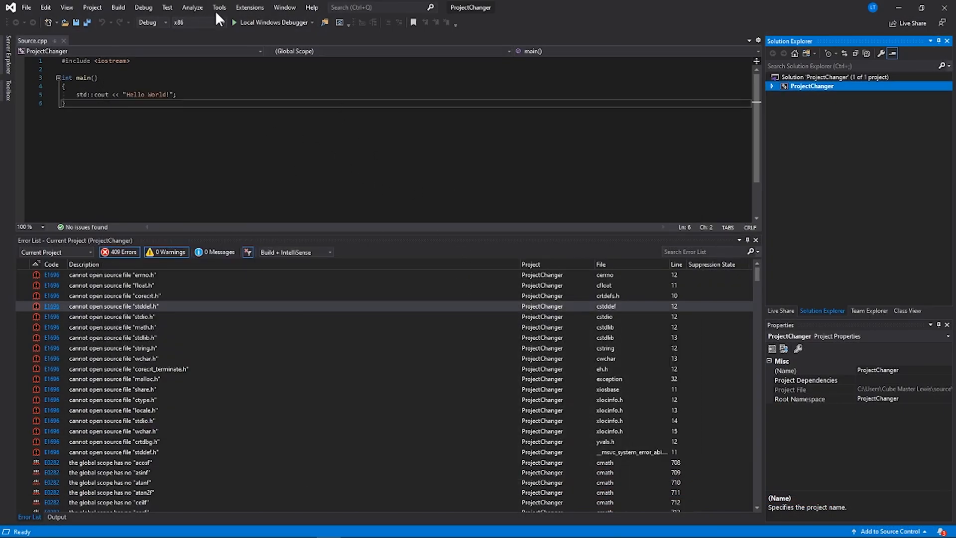
{"action": "right_click", "coordinate": [812, 86]}
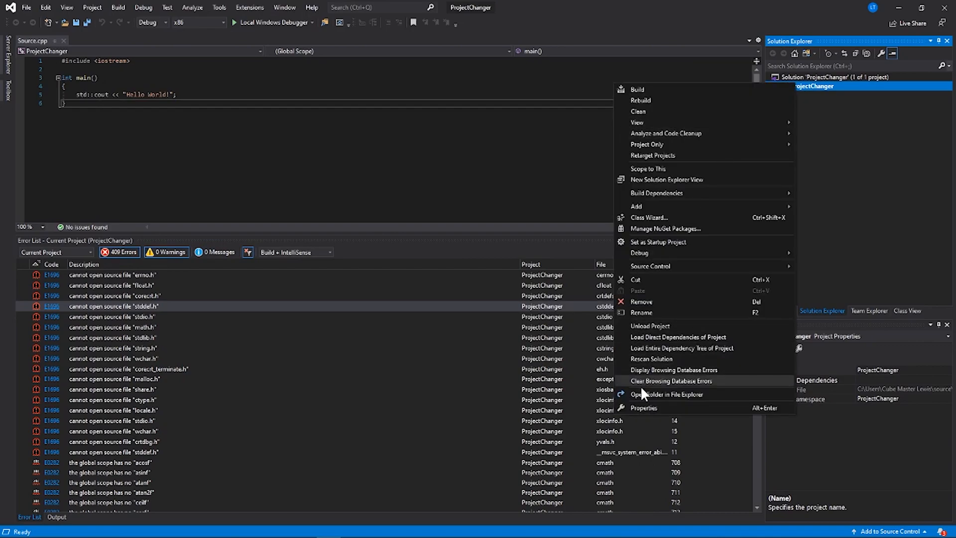
{"action": "left_click", "coordinate": [643, 407]}
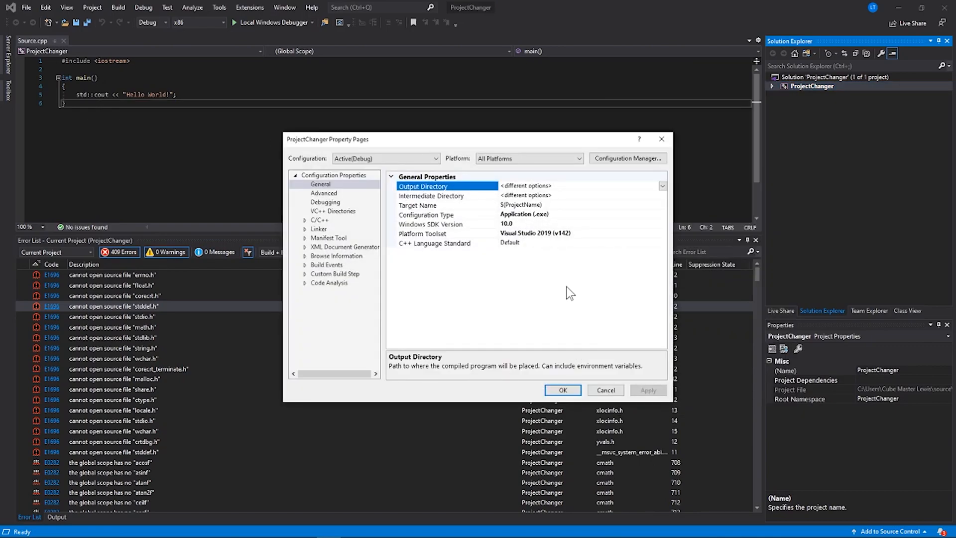
{"action": "mouse_move", "coordinate": [518, 230]}
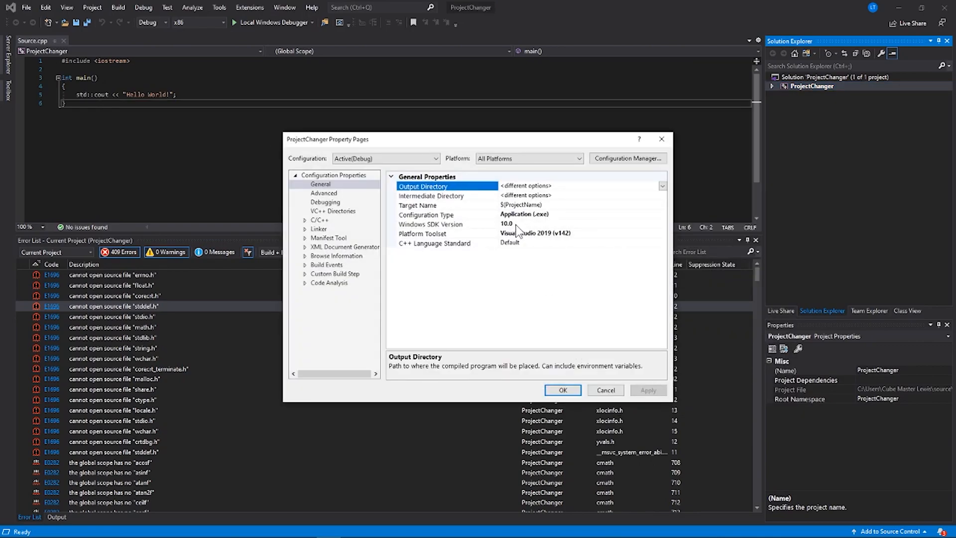
{"action": "mouse_move", "coordinate": [543, 228]}
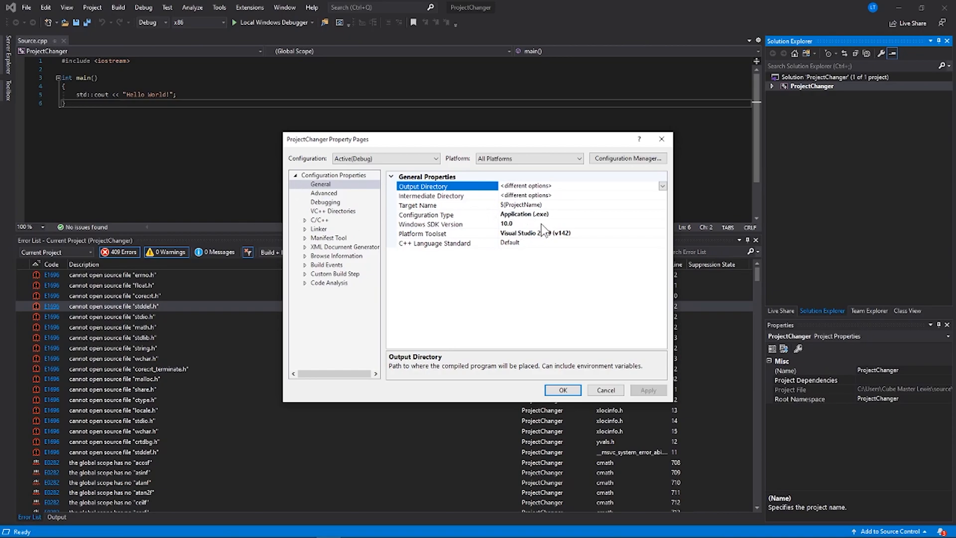
{"action": "left_click", "coordinate": [445, 224]}
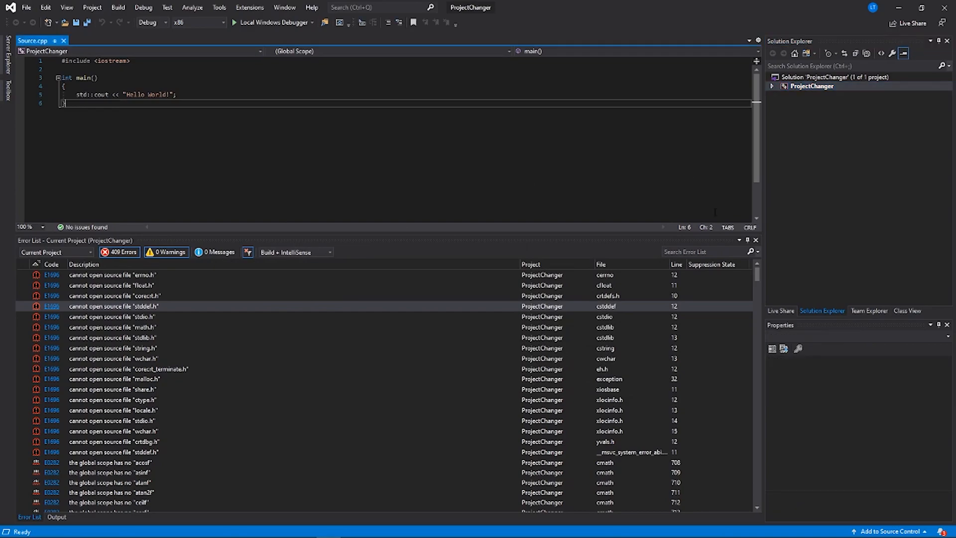
{"action": "mouse_move", "coordinate": [456, 281]}
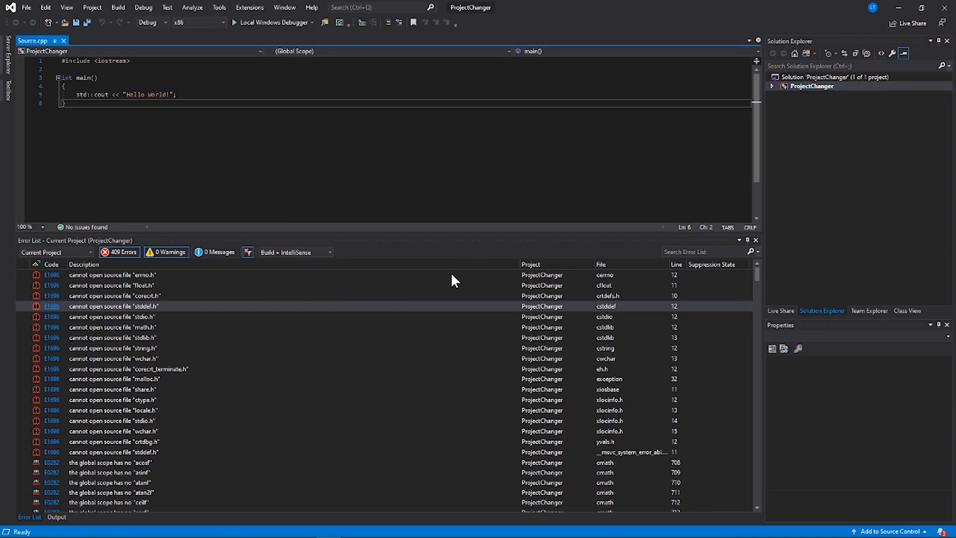
{"action": "mouse_move", "coordinate": [531, 234]}
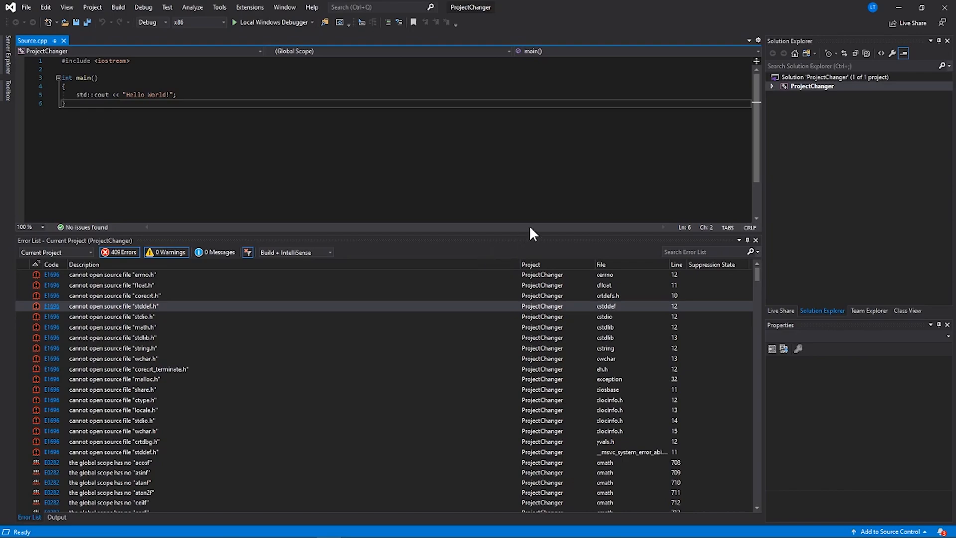